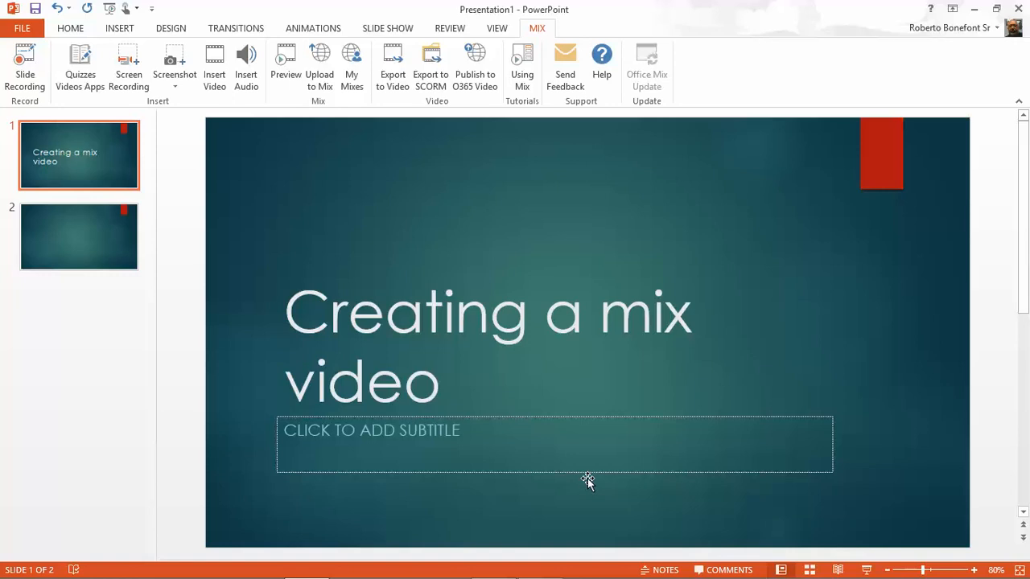
mouse_move(697, 301)
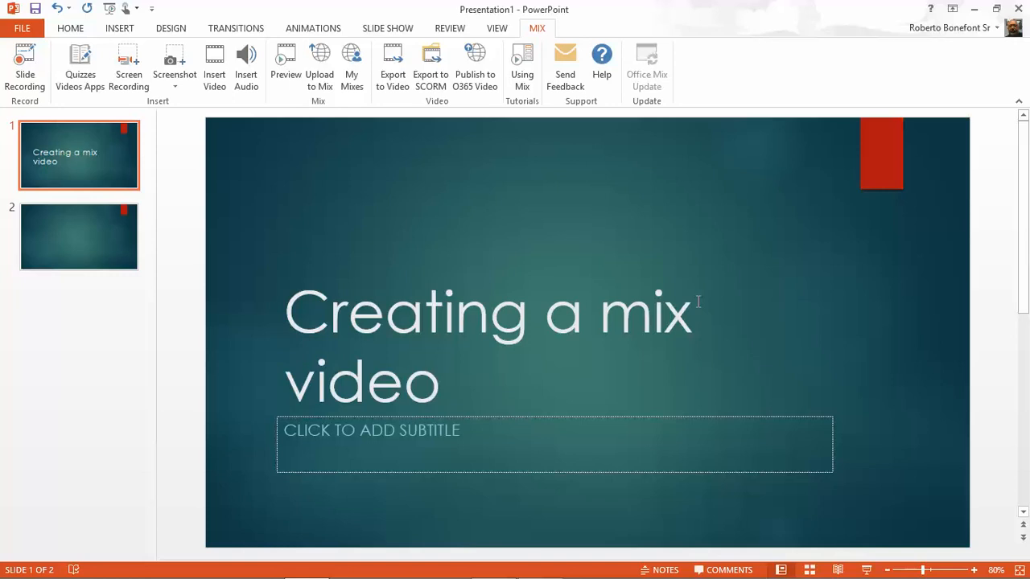
mouse_move(119, 28)
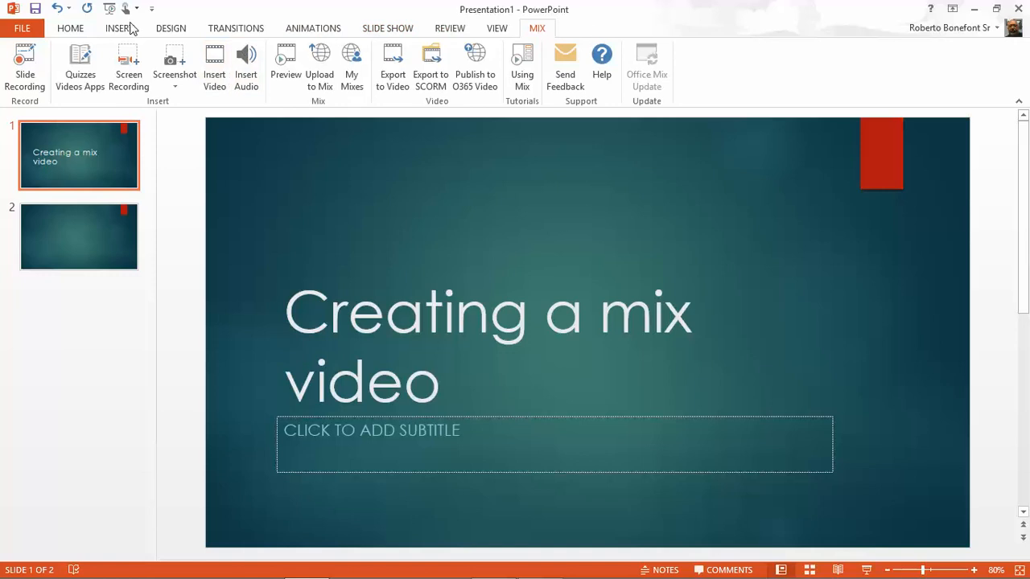
Step: Browse the Home, Design and Transitions ribbon tabs, ending on the transition effects
click(70, 27)
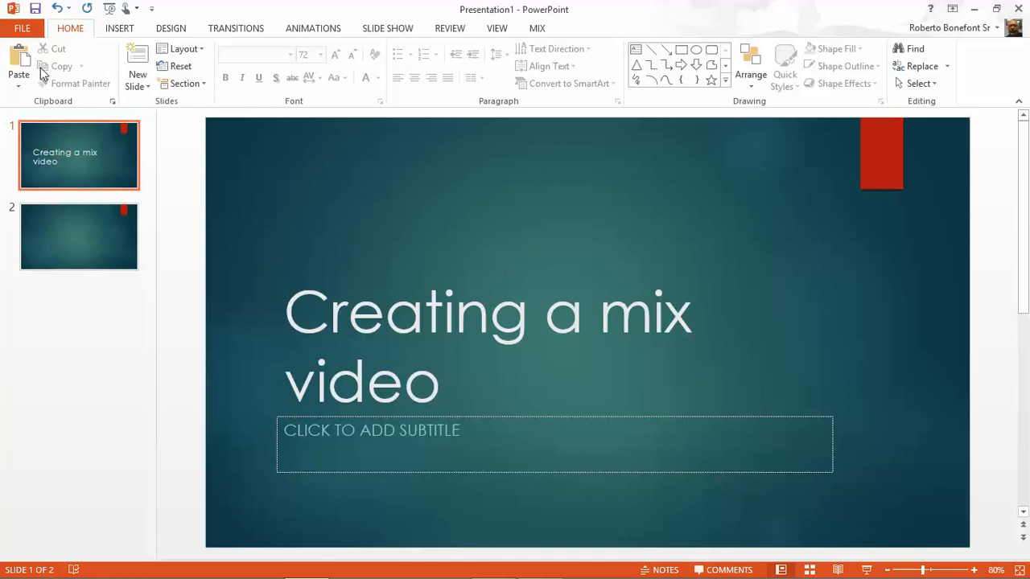
mouse_move(92, 48)
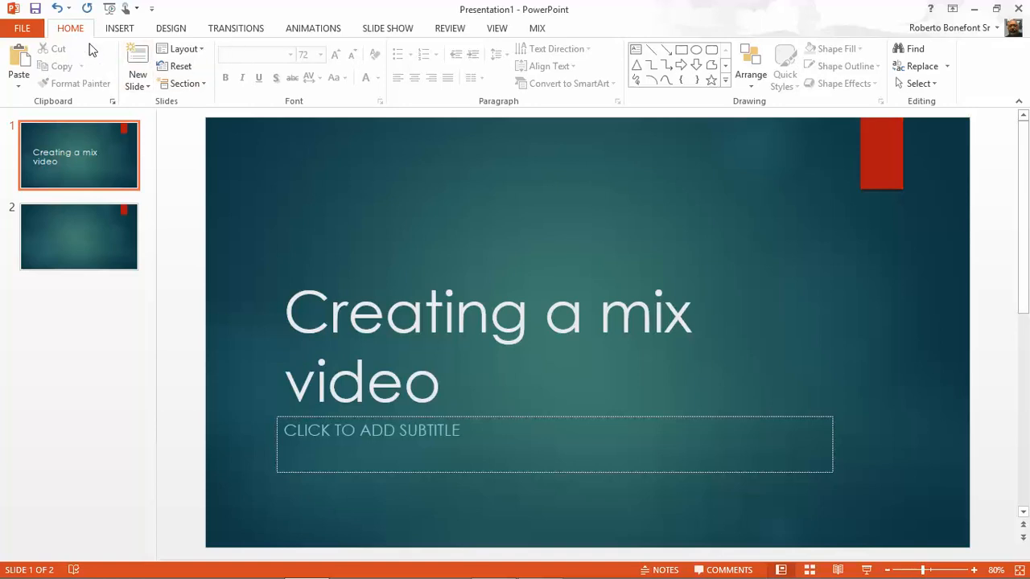
click(170, 28)
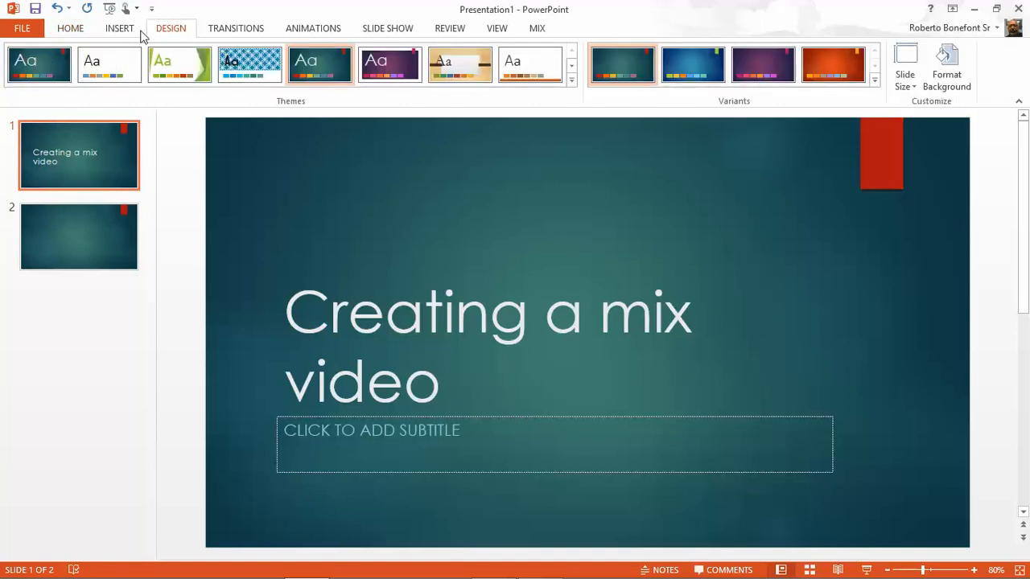
mouse_move(371, 491)
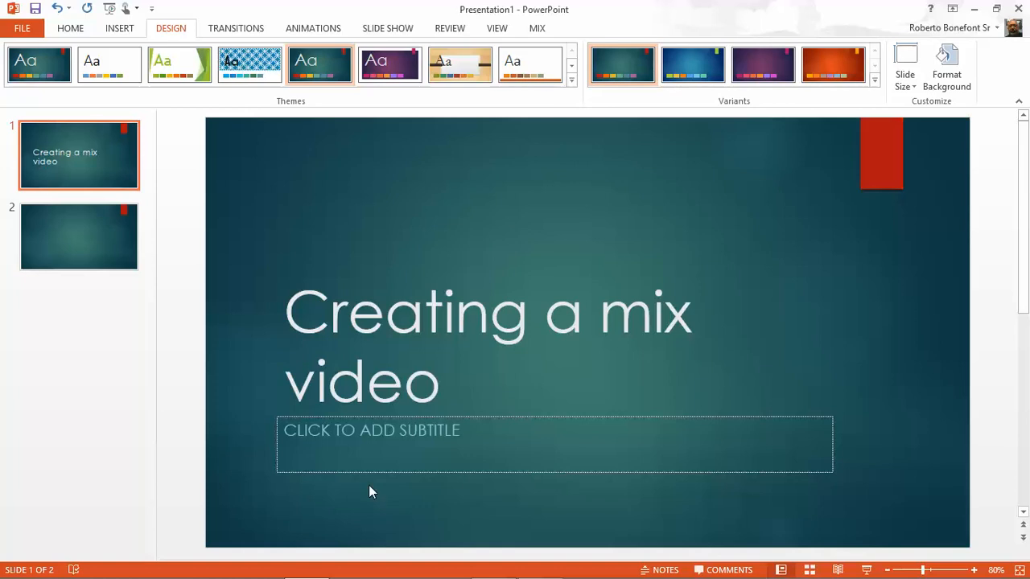
mouse_move(313, 28)
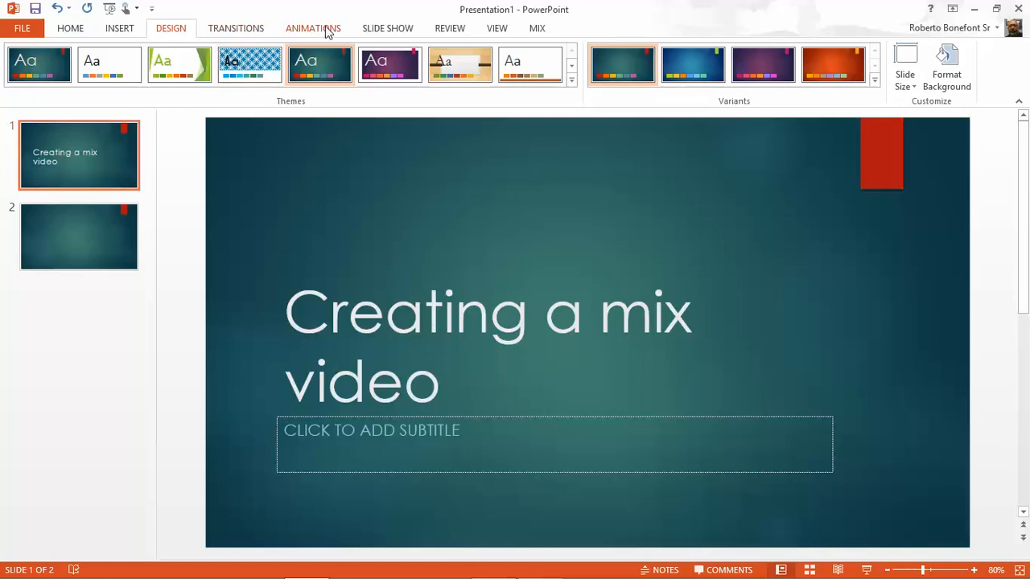
click(236, 28)
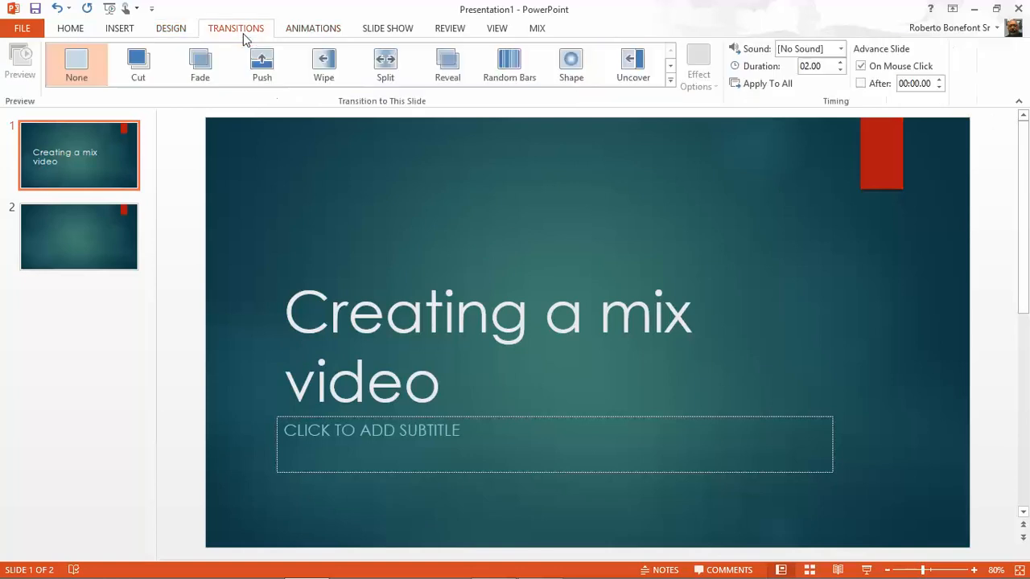
mouse_move(485, 110)
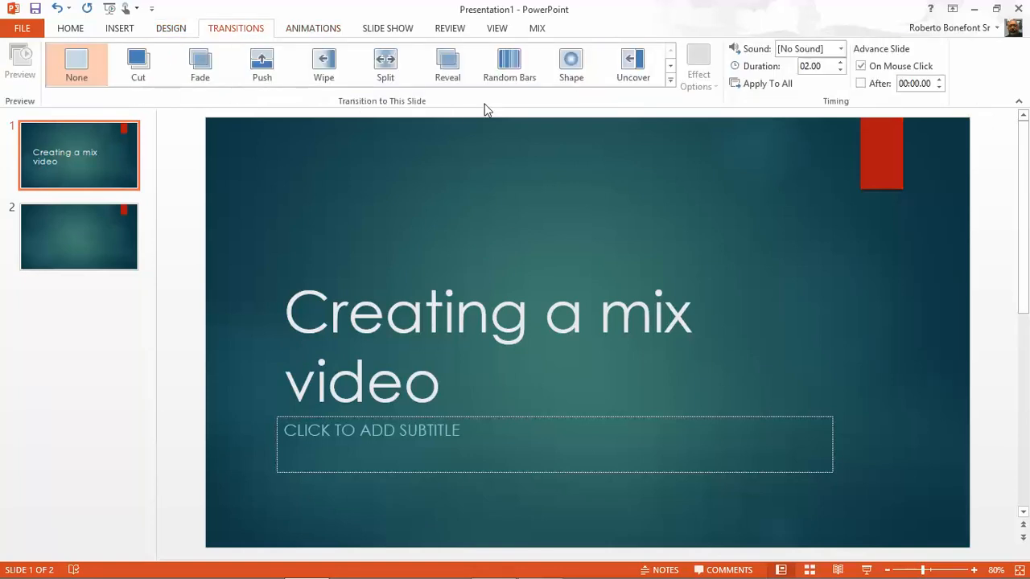
mouse_move(223, 107)
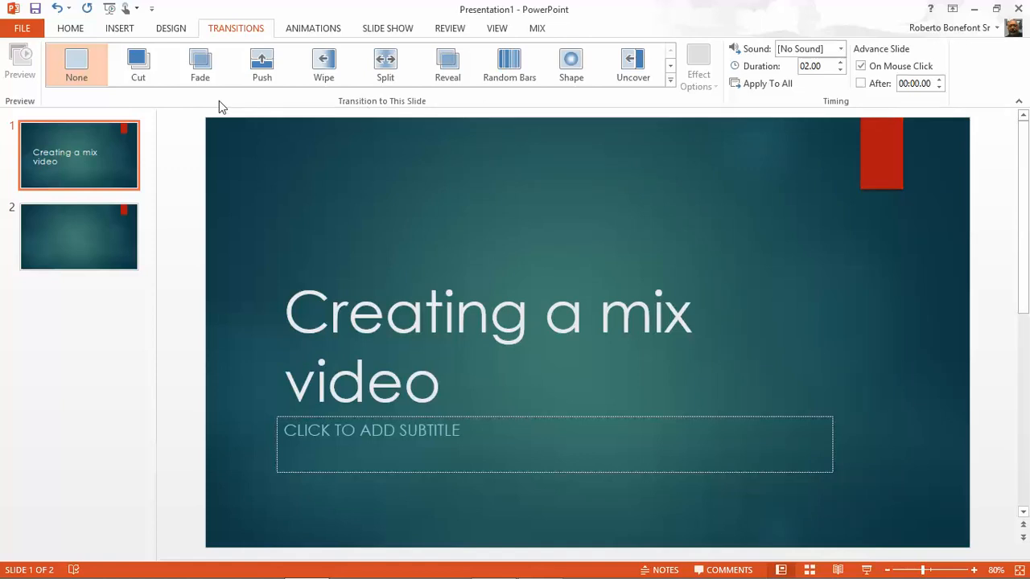
Step: View the Animations tab effects, then the Slide Show setup and recording options
click(313, 28)
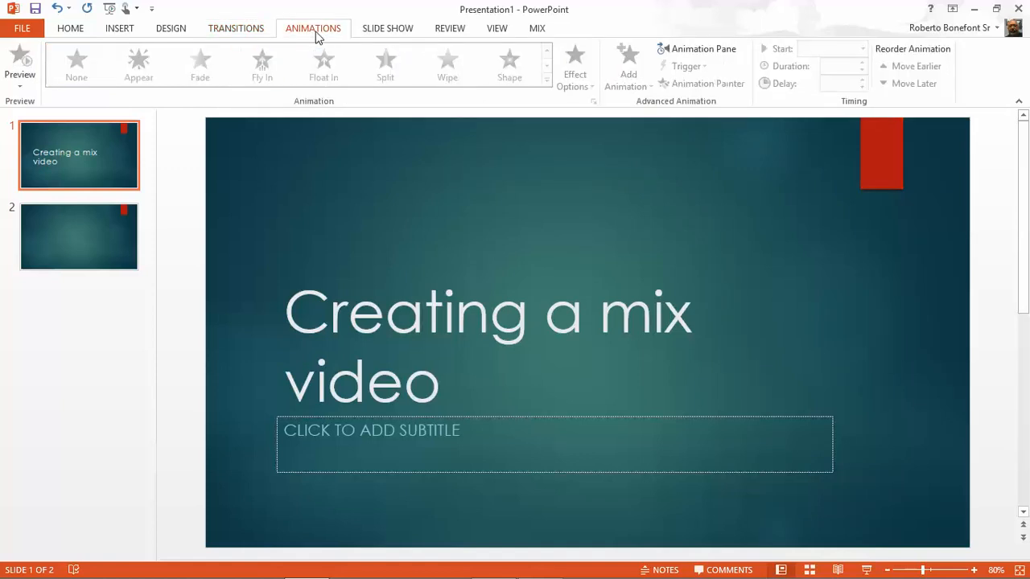
mouse_move(449, 116)
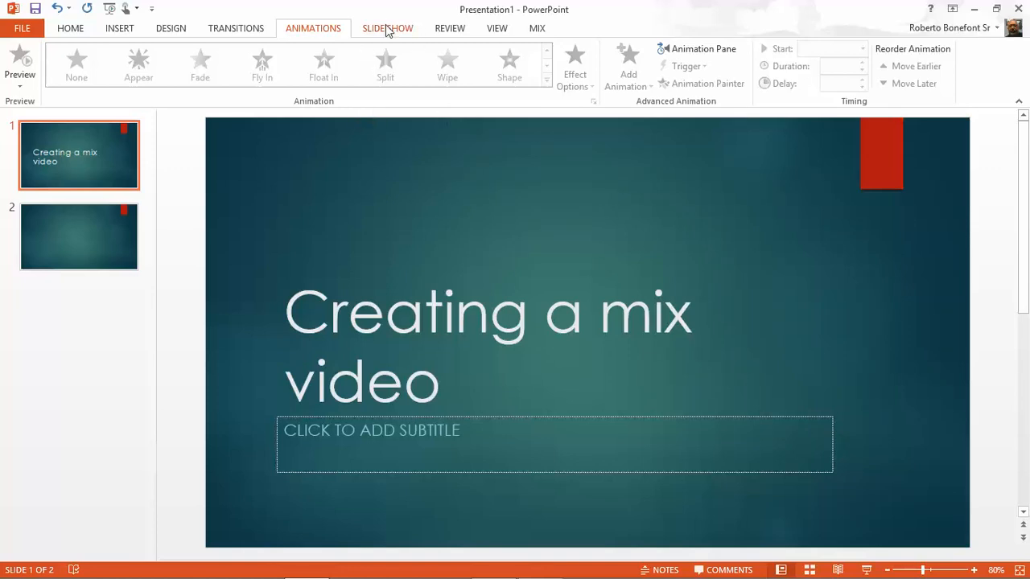
click(388, 28)
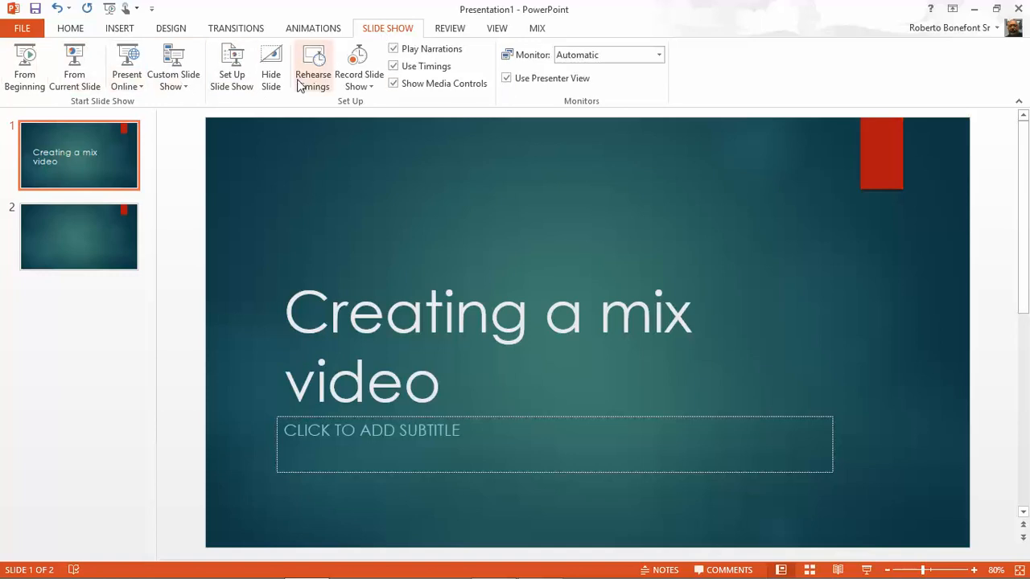
mouse_move(312, 66)
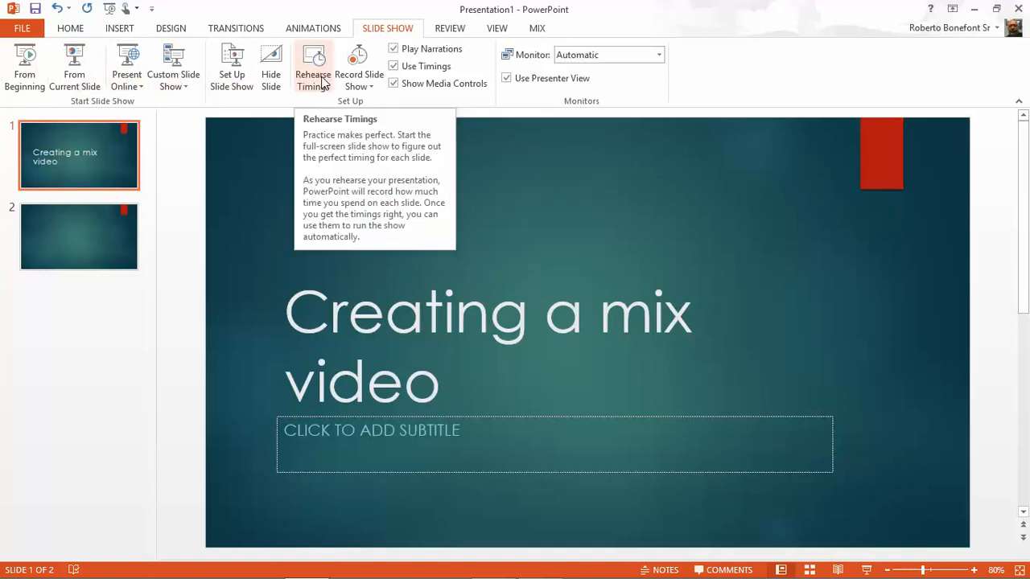
mouse_move(358, 68)
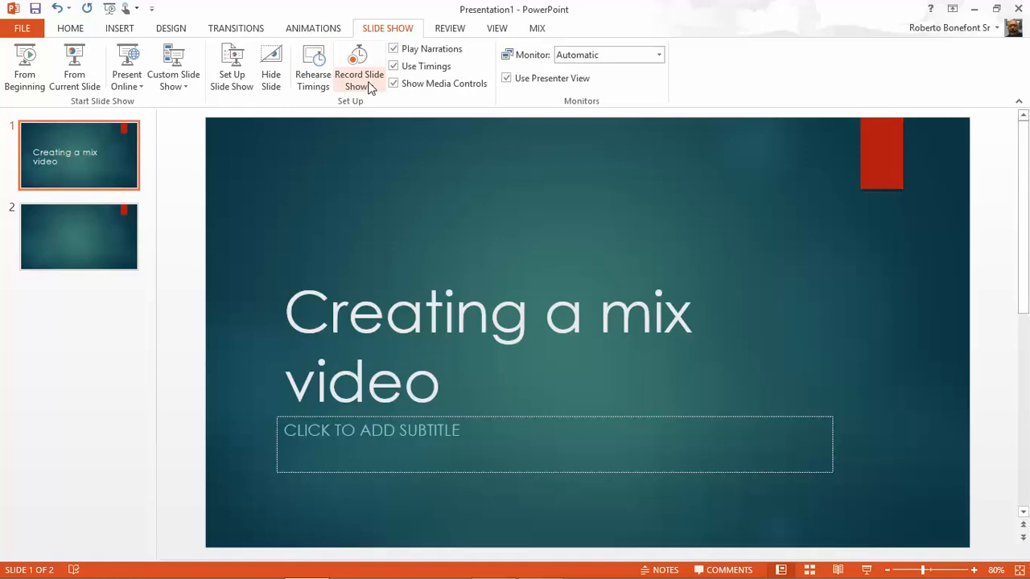
mouse_move(359, 68)
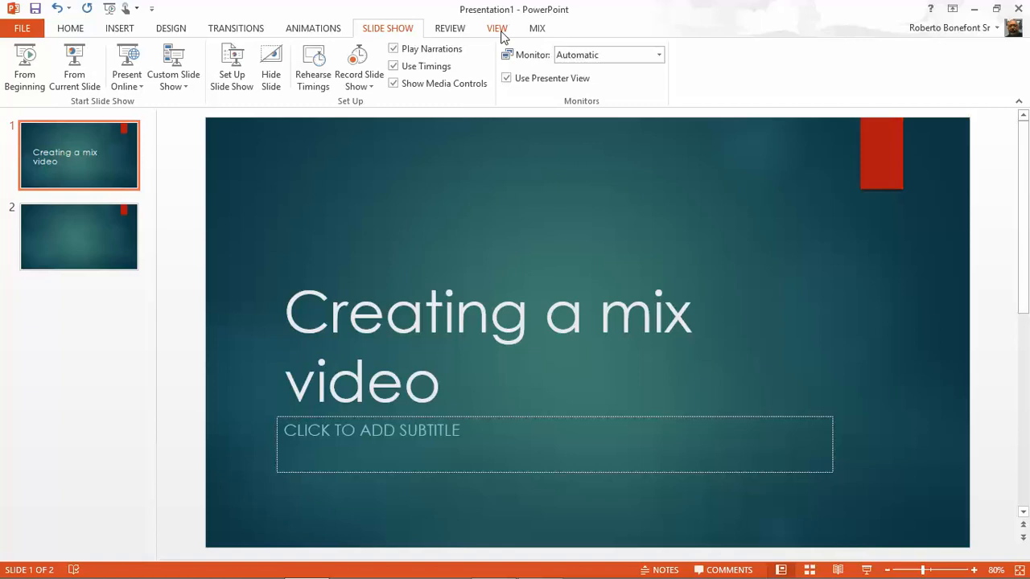
mouse_move(519, 38)
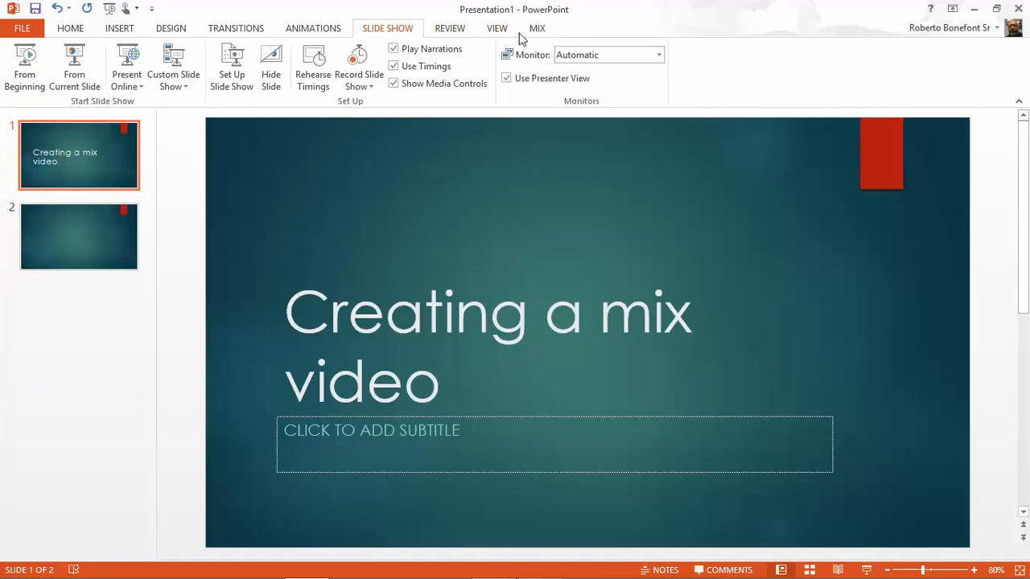
Step: Switch the ribbon back to the Mix tab
click(536, 28)
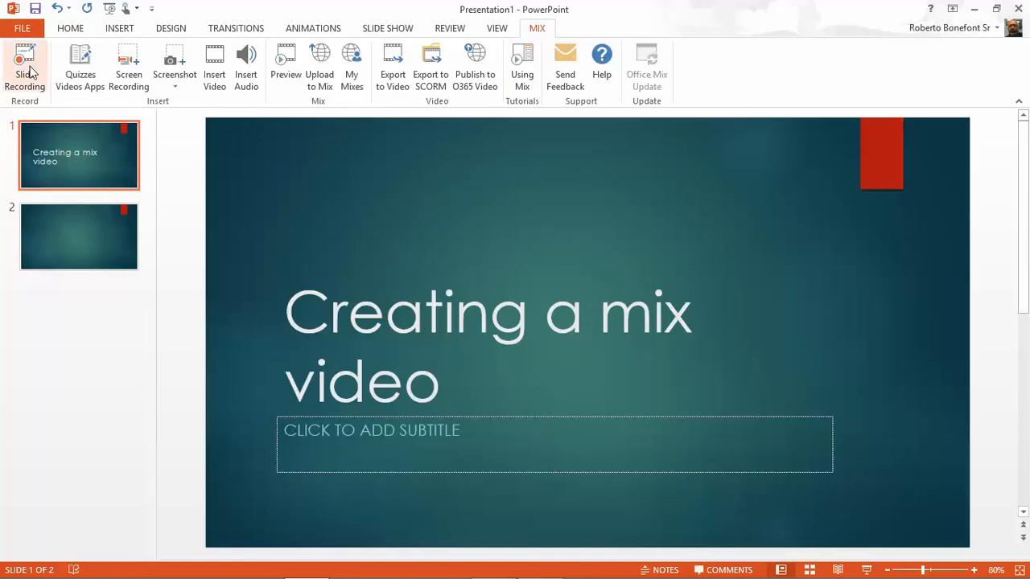
mouse_move(24, 66)
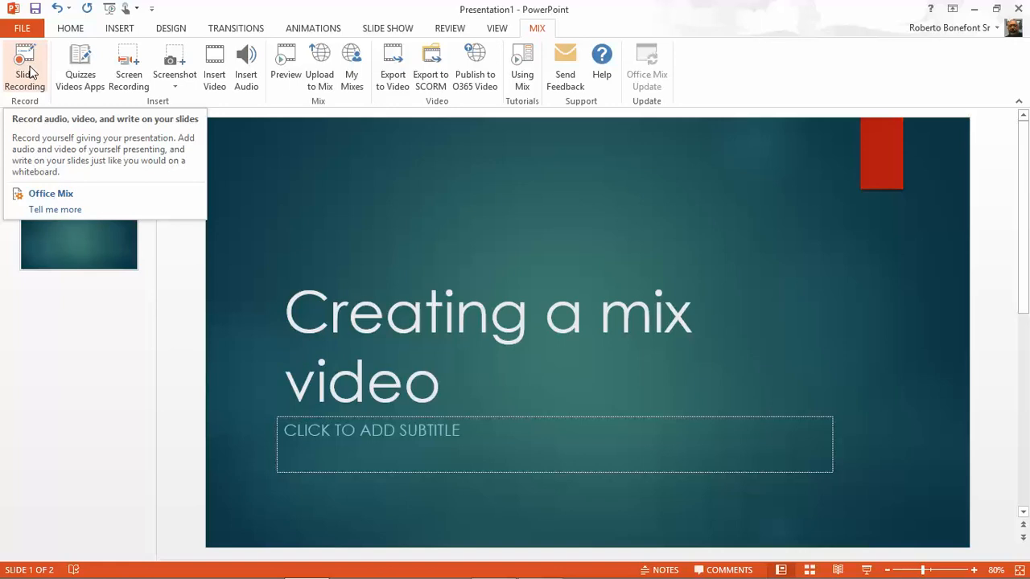
mouse_move(80, 66)
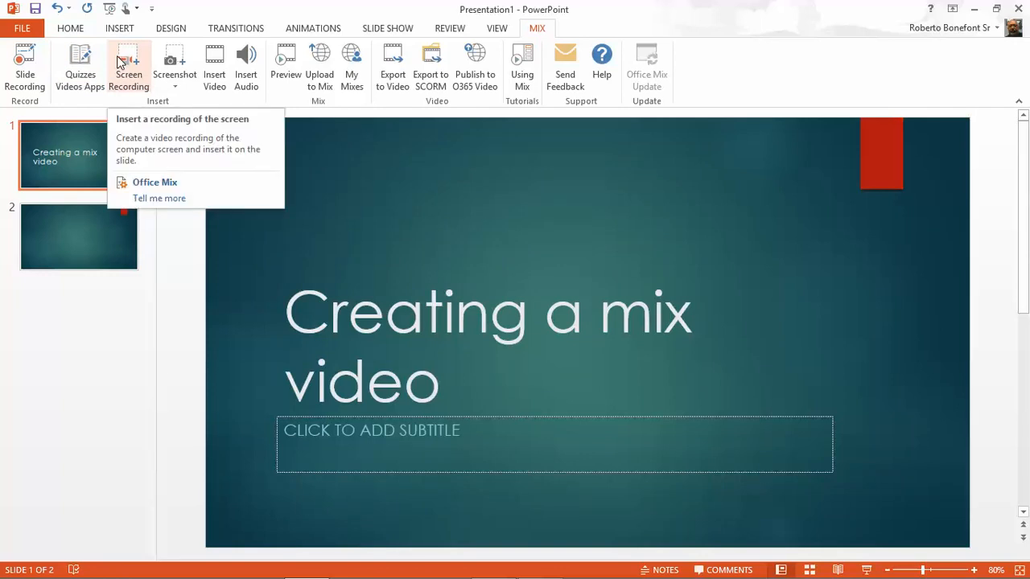
mouse_move(138, 63)
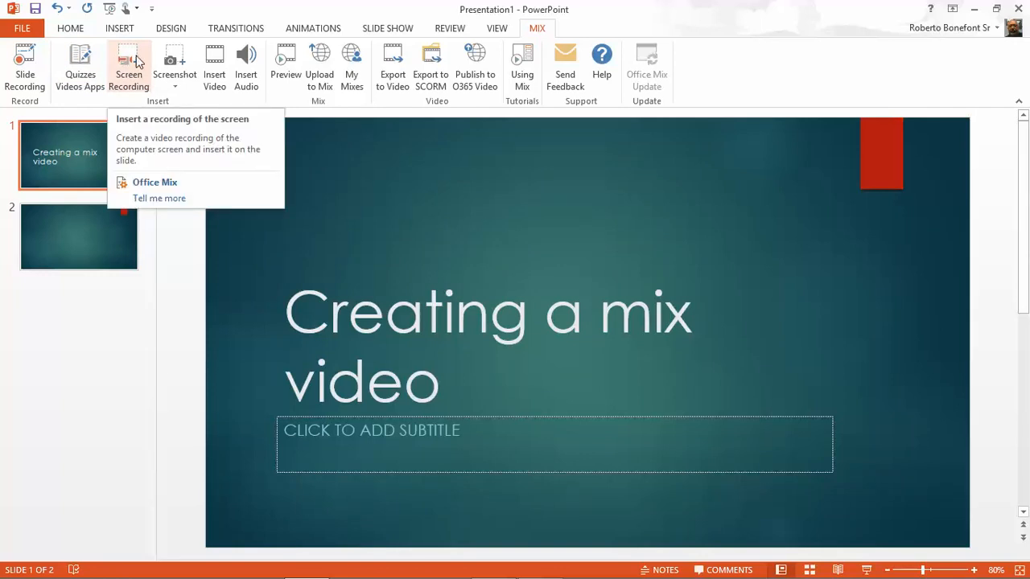
mouse_move(129, 57)
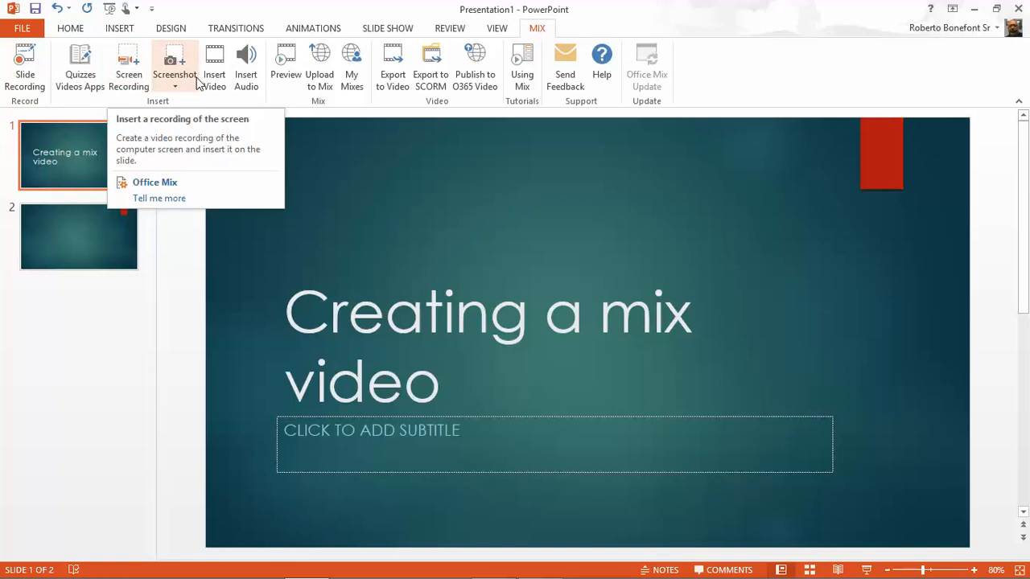
mouse_move(174, 60)
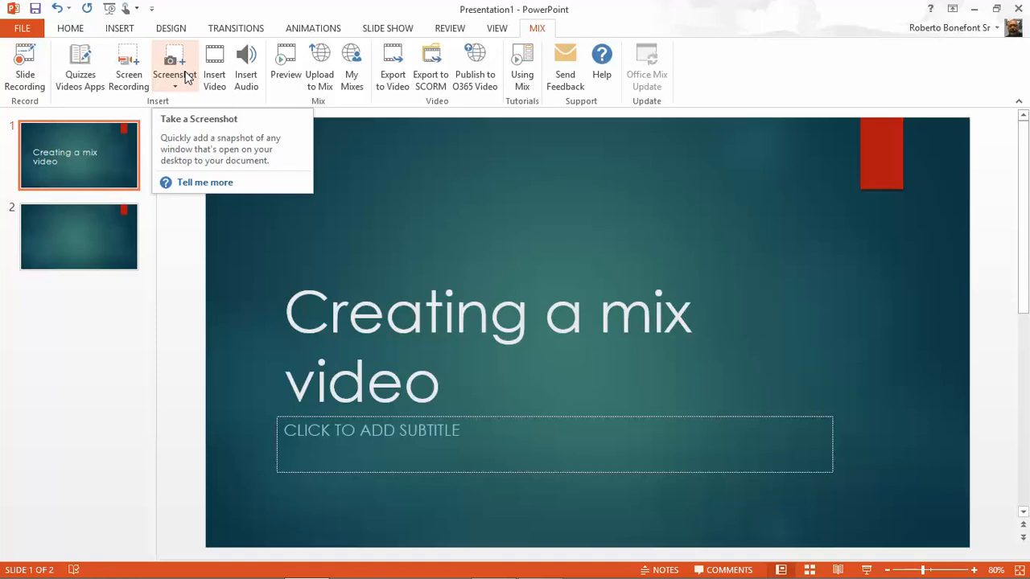
mouse_move(214, 66)
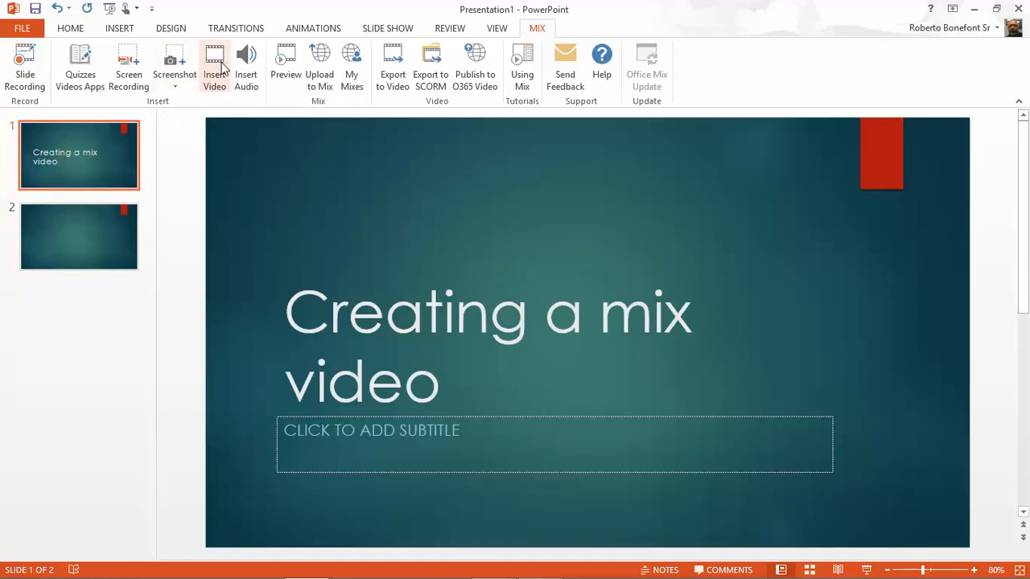
mouse_move(214, 66)
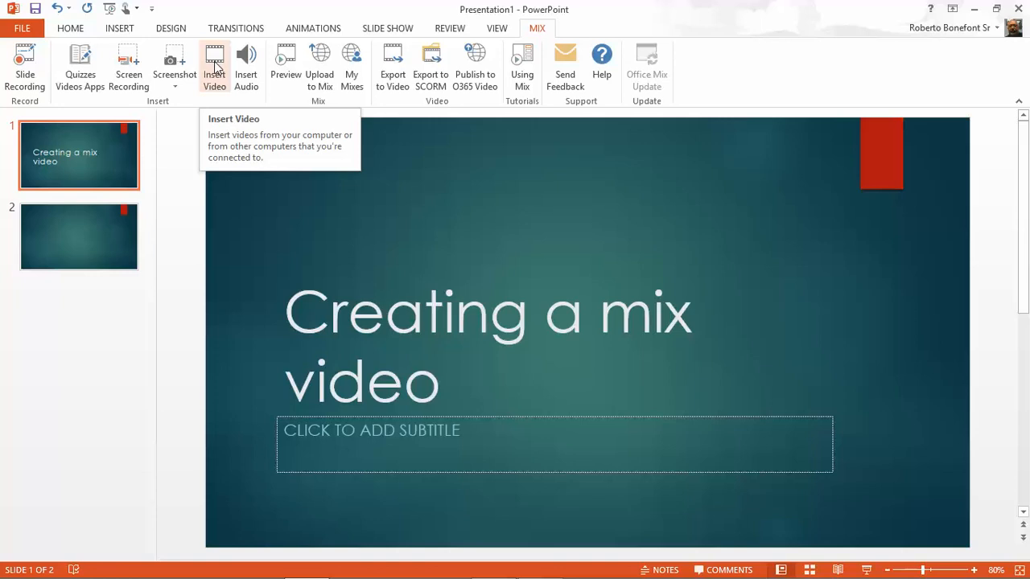
mouse_move(246, 64)
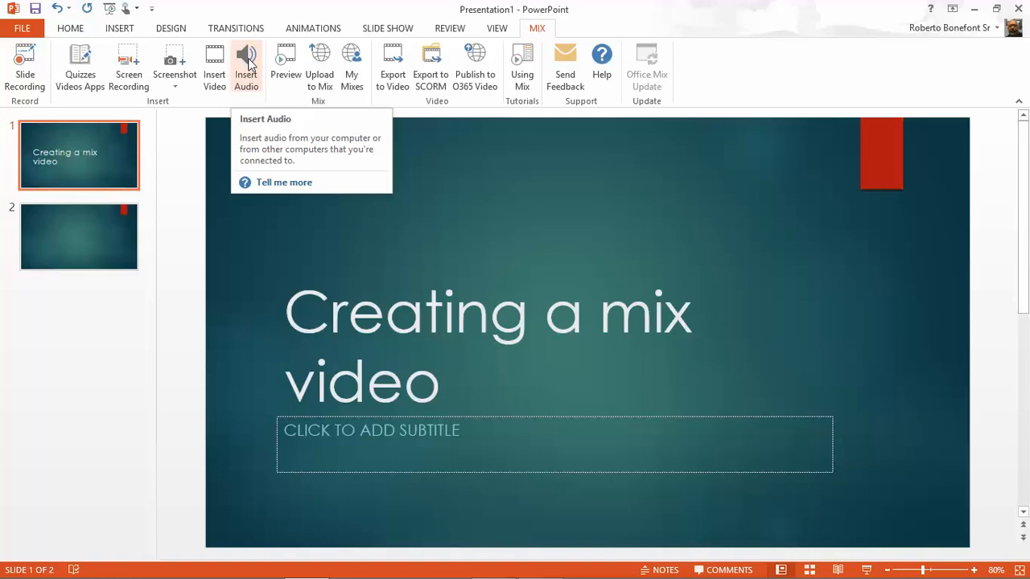
mouse_move(286, 61)
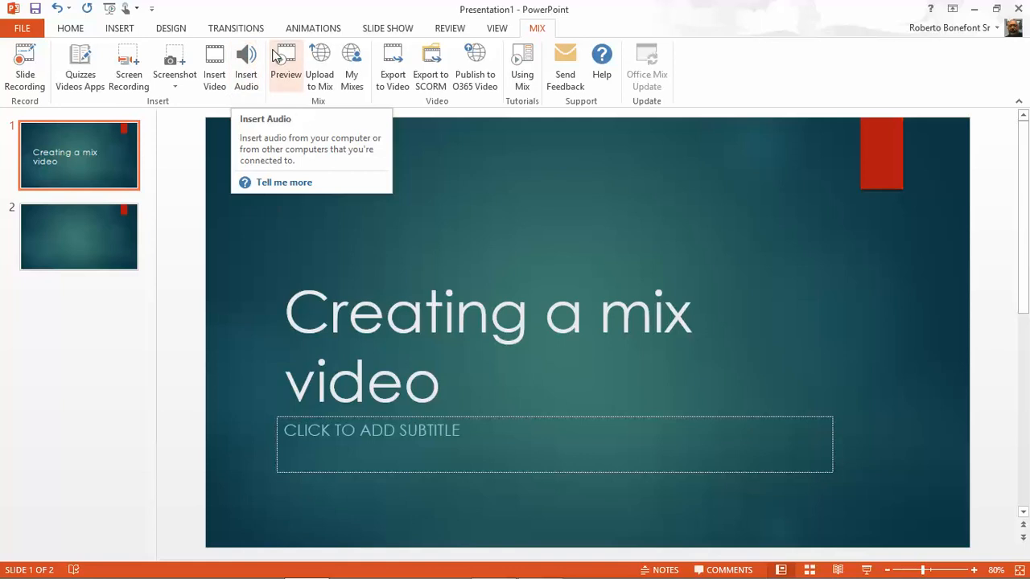
mouse_move(286, 63)
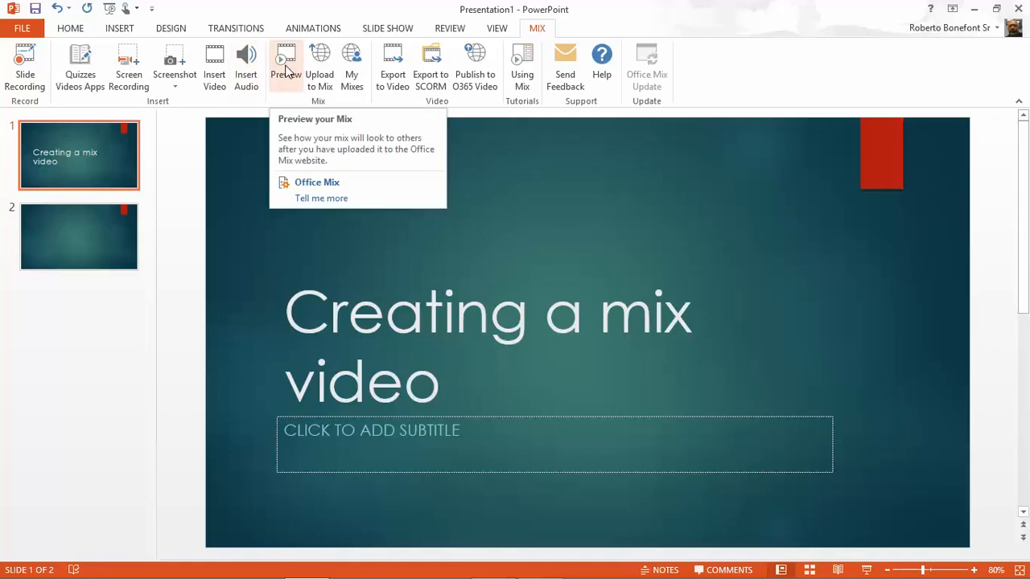
mouse_move(287, 72)
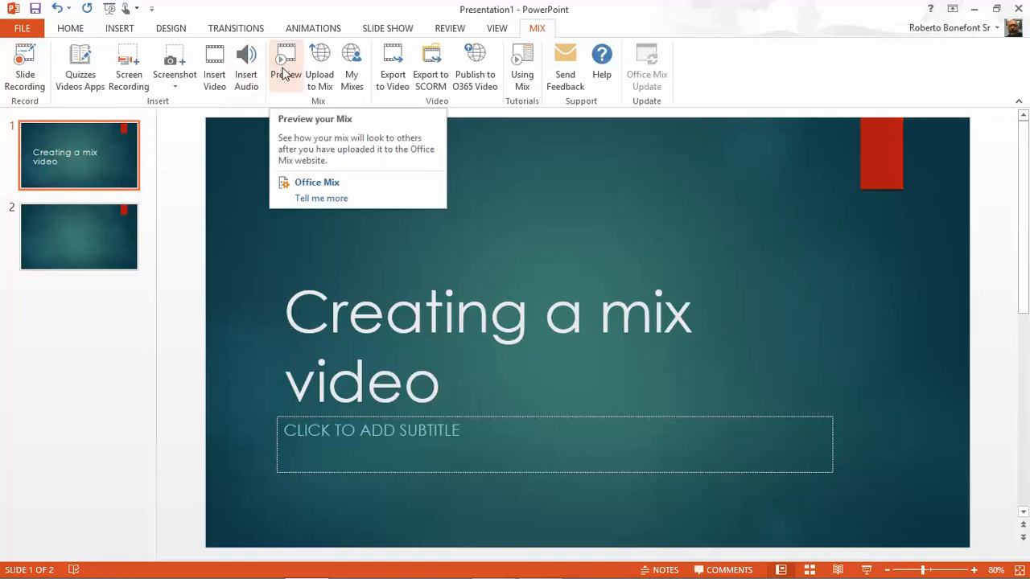
click(286, 68)
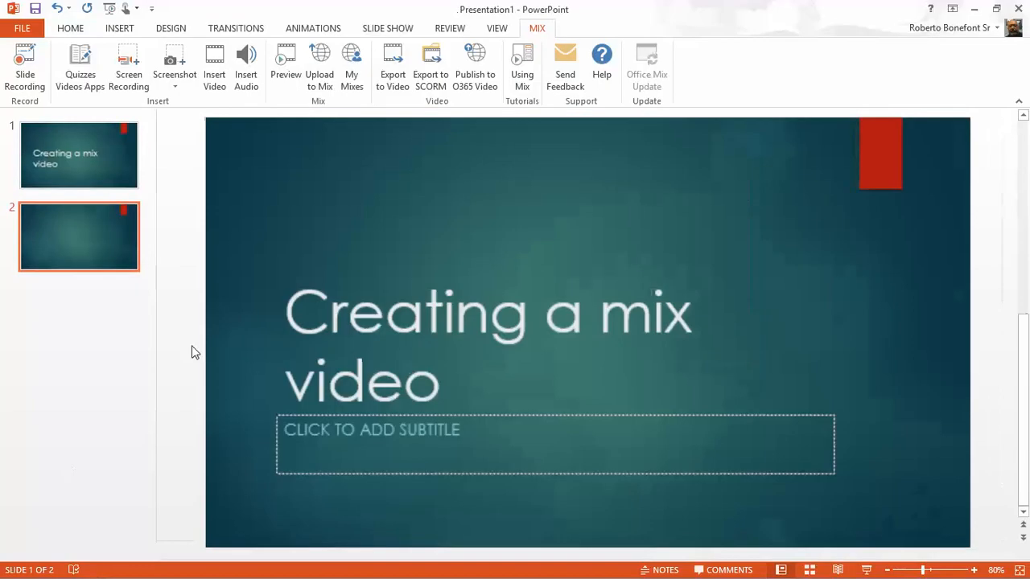
click(78, 155)
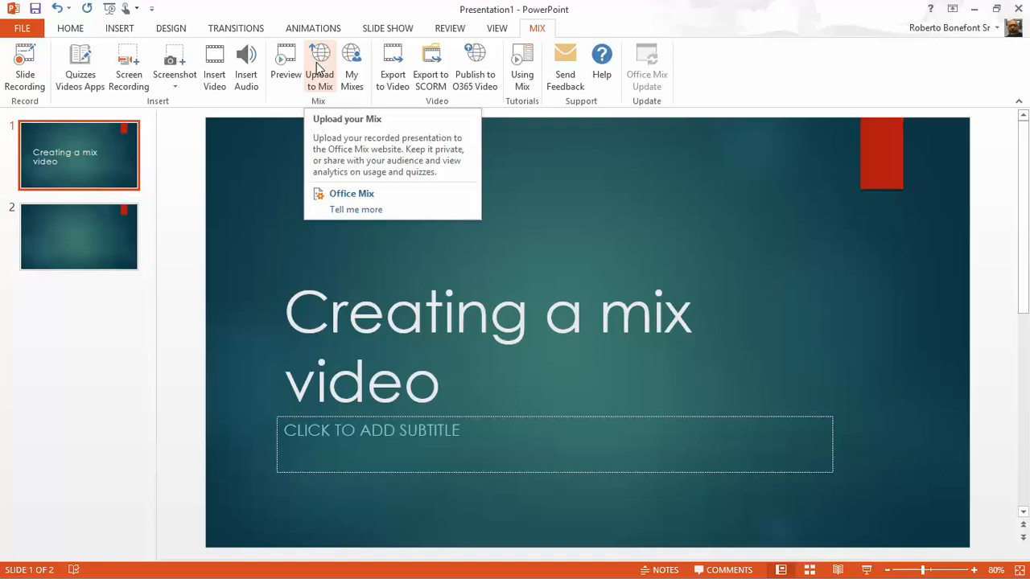
mouse_move(352, 65)
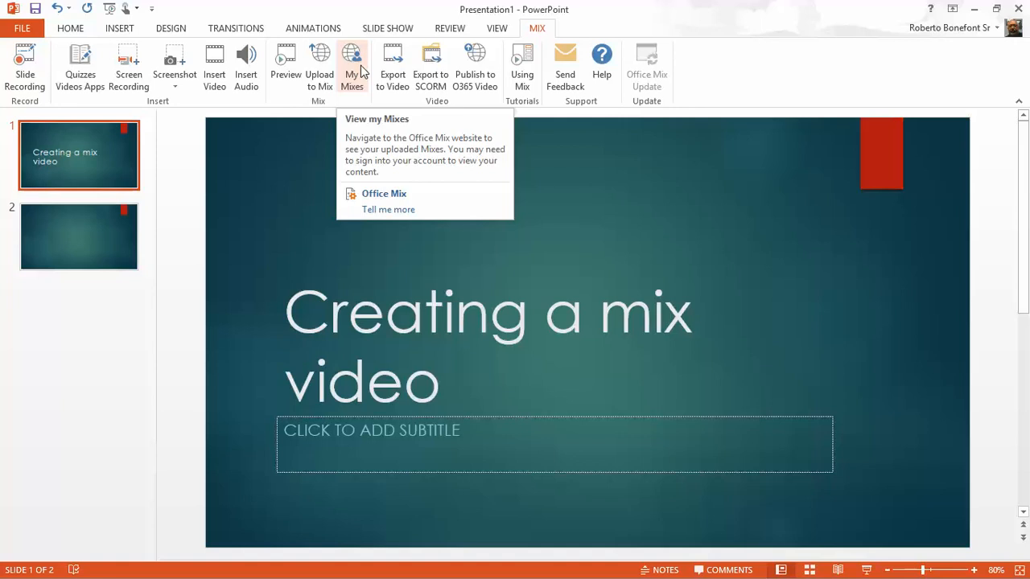
mouse_move(391, 99)
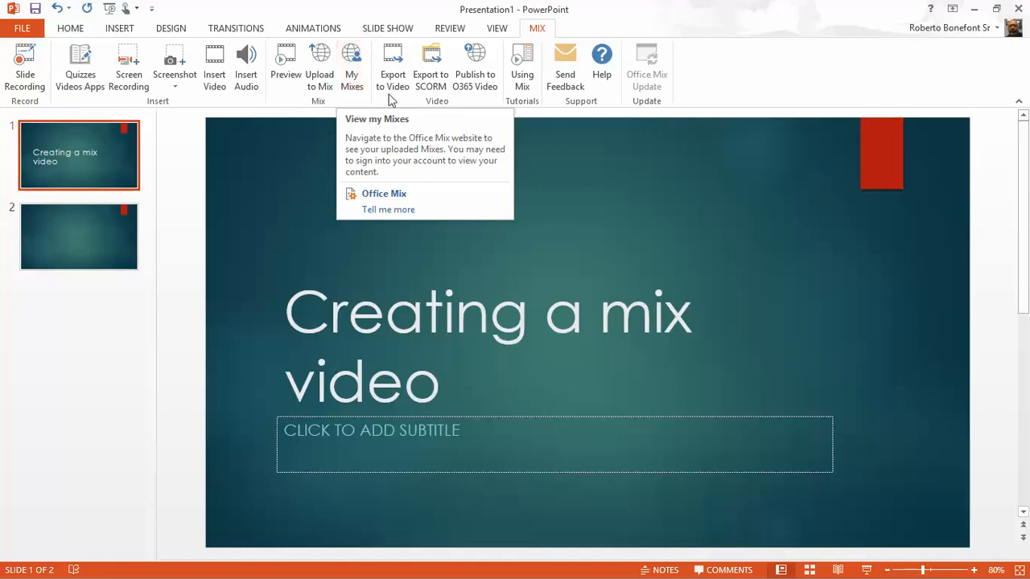
mouse_move(392, 65)
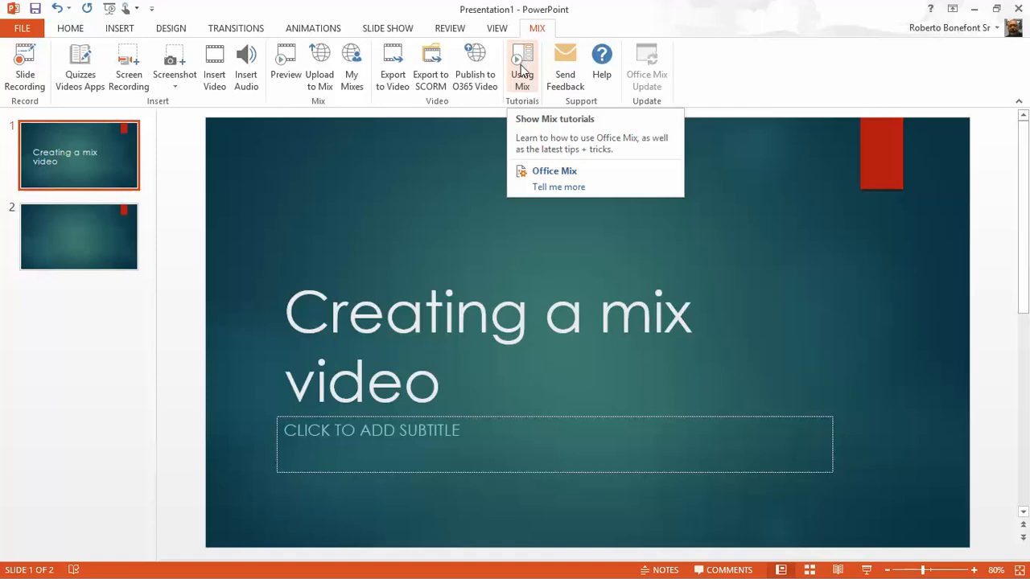
mouse_move(545, 80)
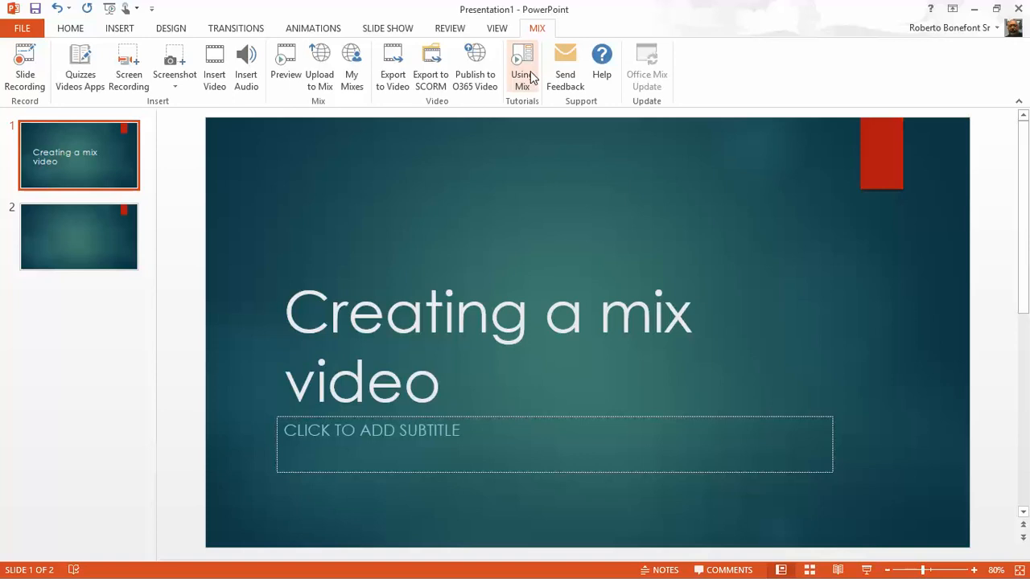
Step: Open the Using Mix tutorials pane and dismiss the low-battery notification
click(522, 64)
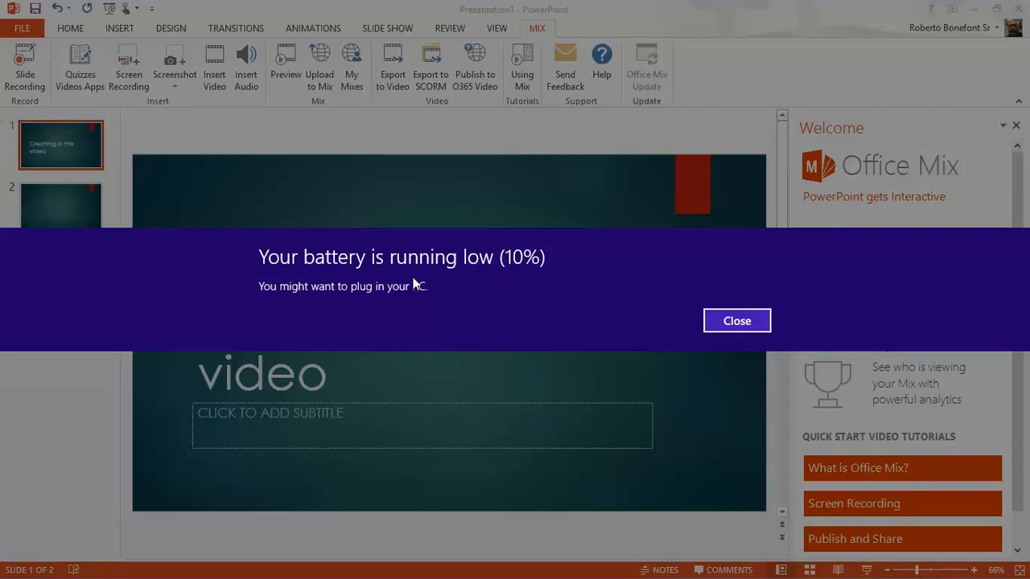
click(736, 320)
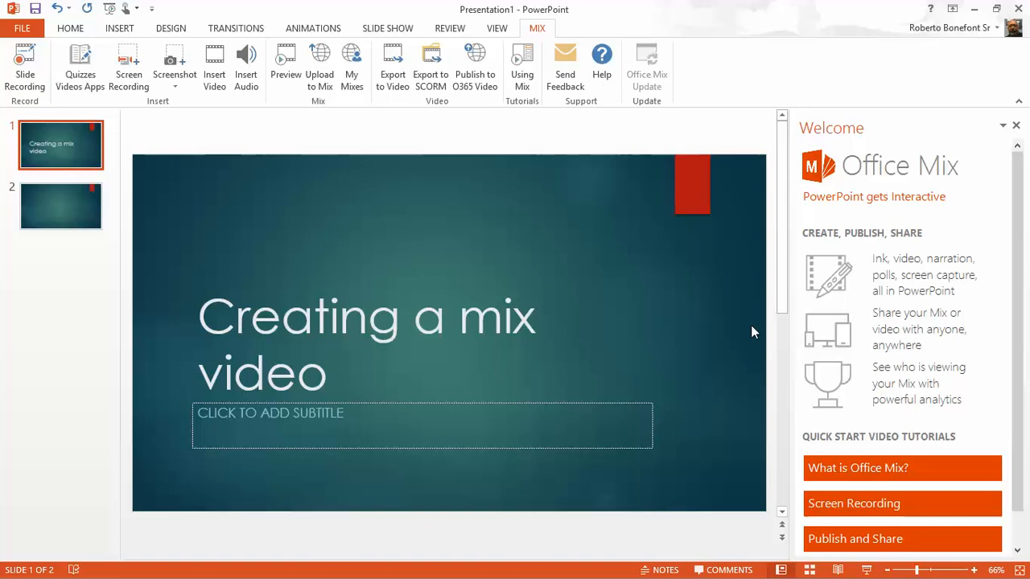
mouse_move(1012, 344)
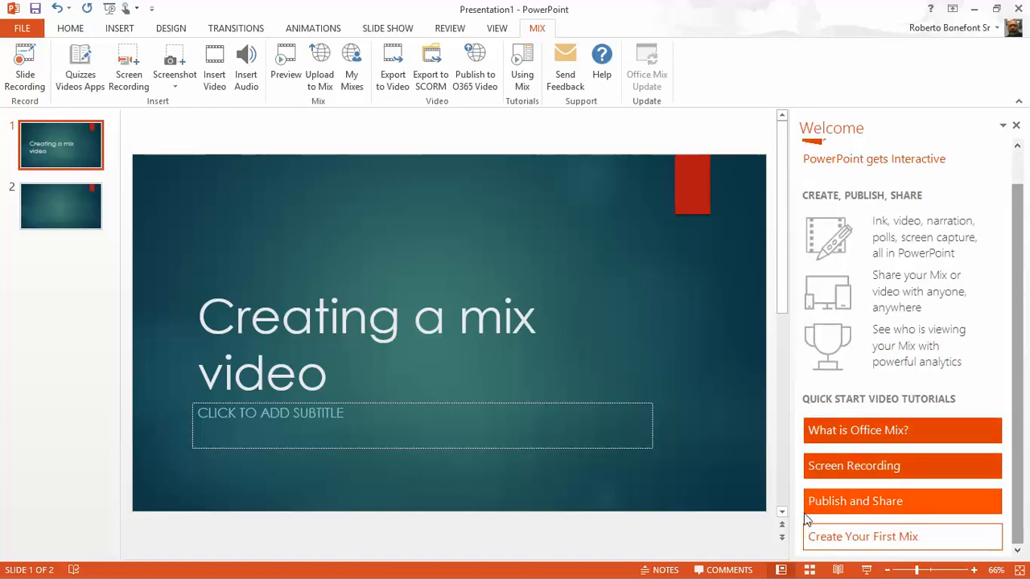
mouse_move(966, 511)
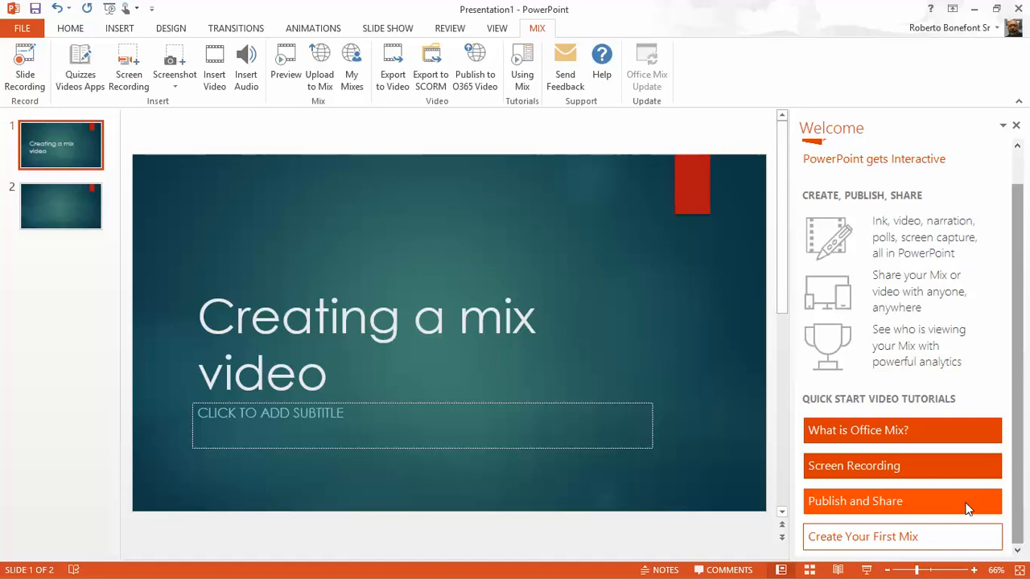
mouse_move(957, 518)
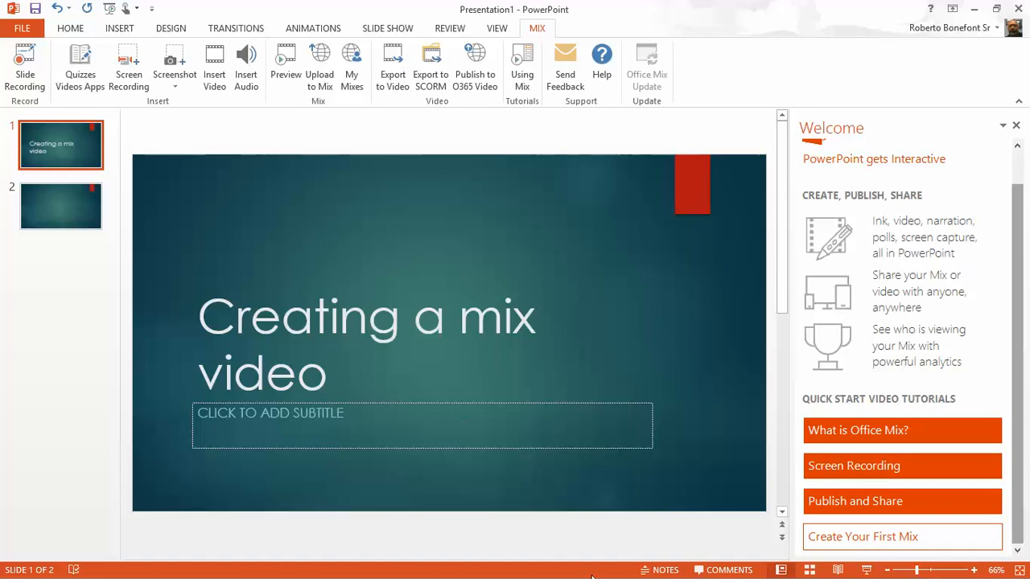
mouse_move(512, 350)
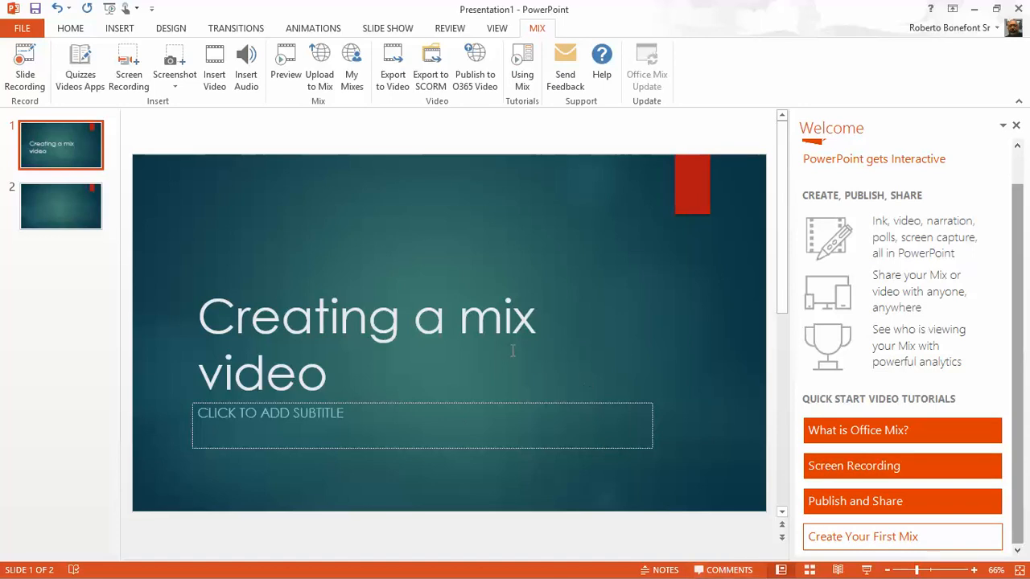
mouse_move(531, 346)
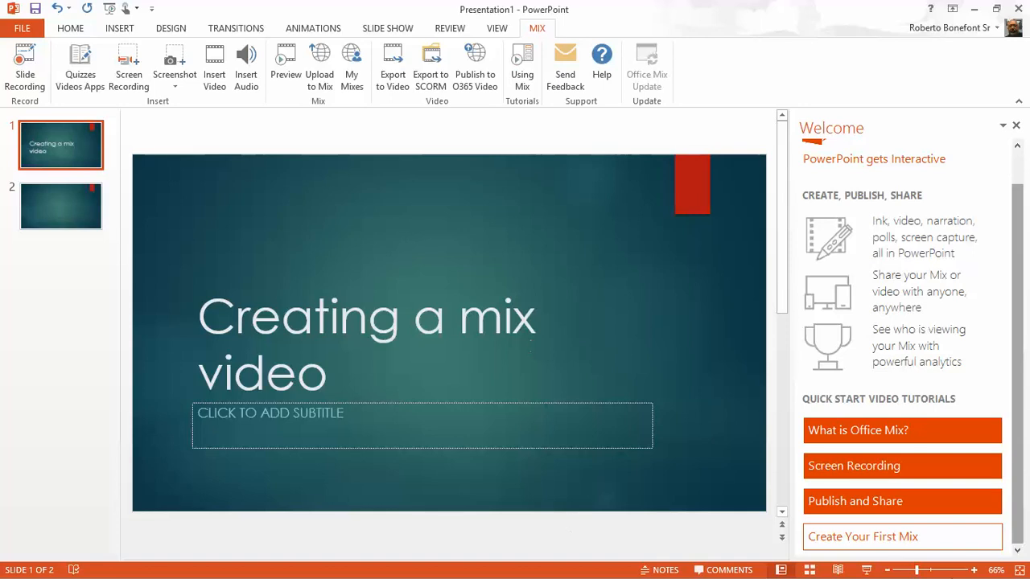
mouse_move(1021, 8)
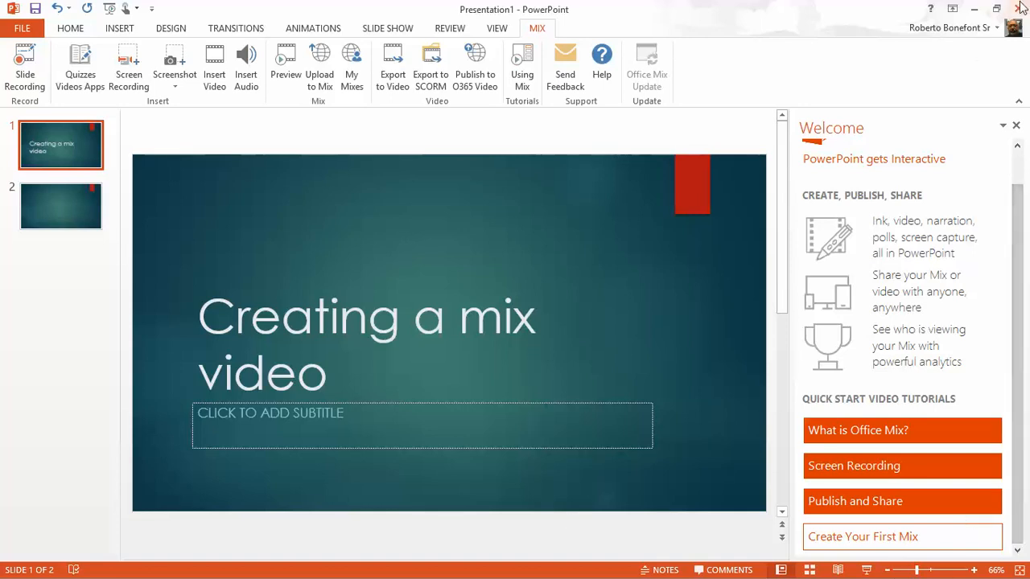